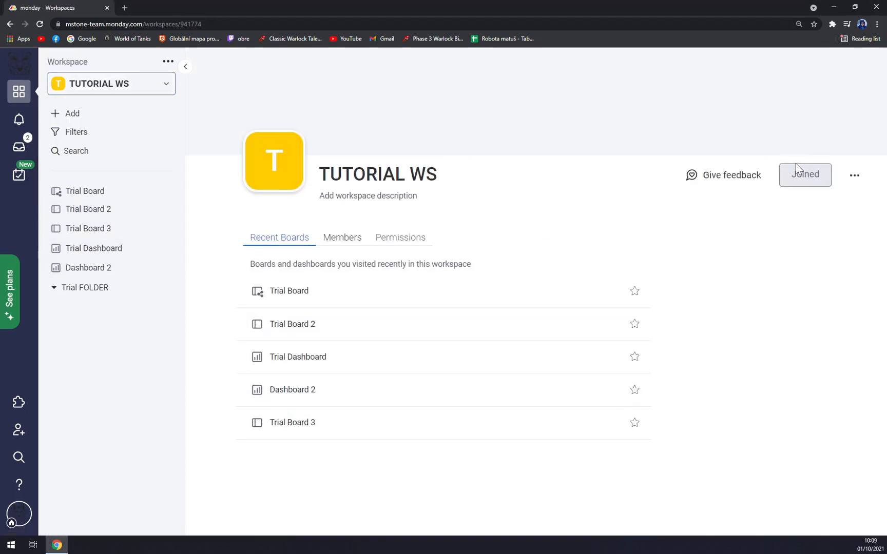
pyautogui.moveTo(333, 298)
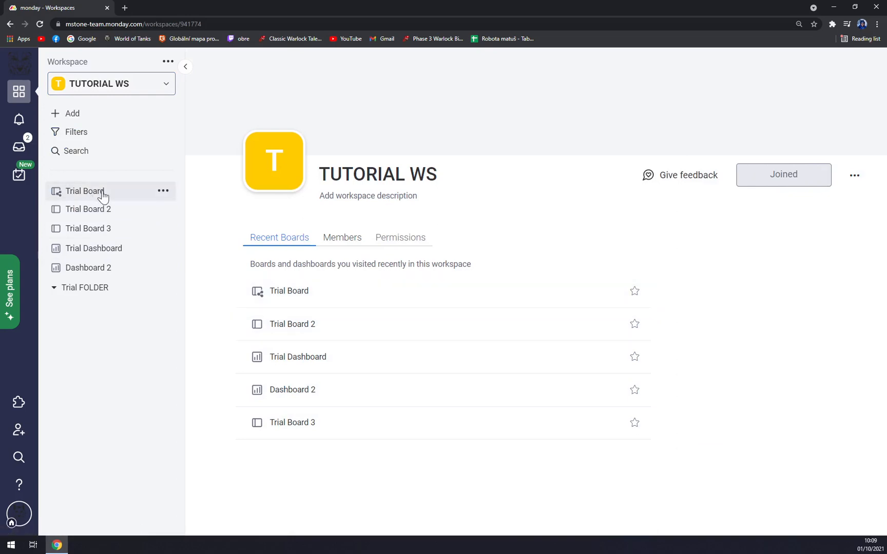
# Open Trial Board 3 from the TUTORIAL WS sidebar.
pyautogui.click(87, 228)
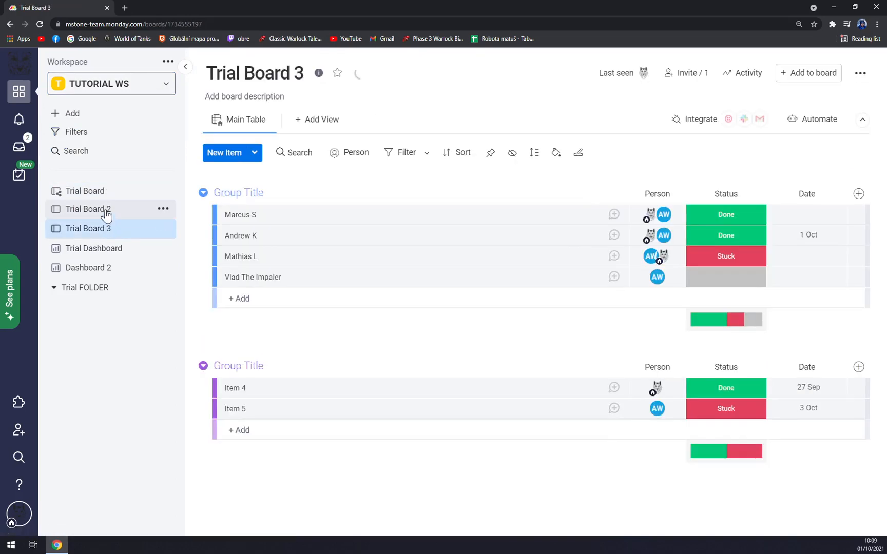
# Open Trial Board 2 and add a new item named TEST with a person assigned.
pyautogui.click(88, 209)
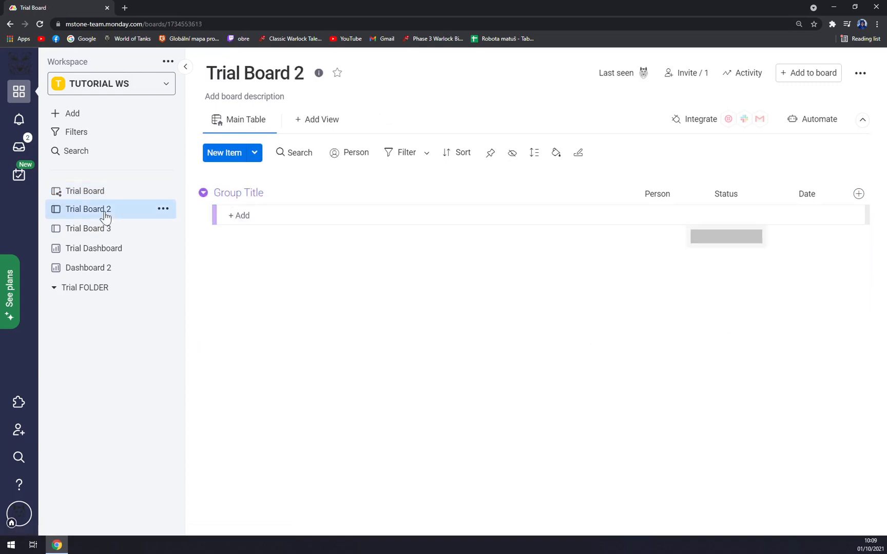
pyautogui.moveTo(114, 223)
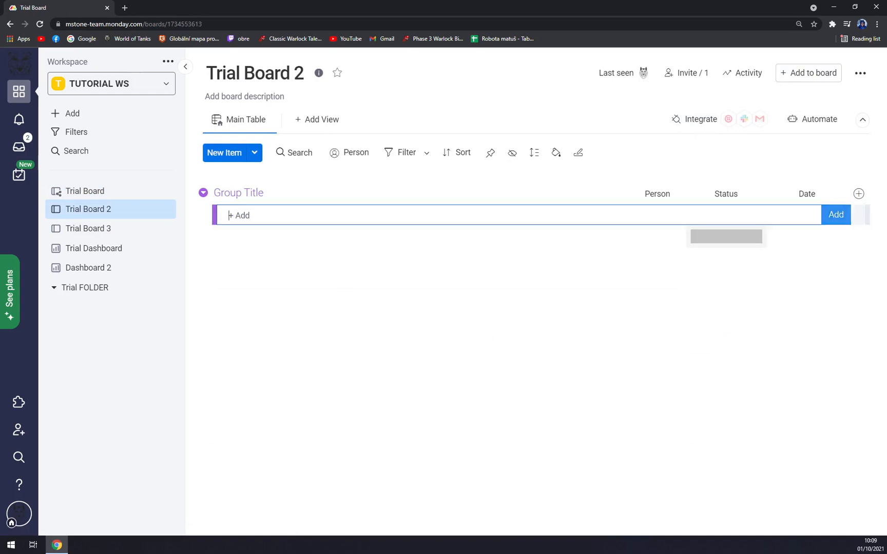
pyautogui.write('TEST')
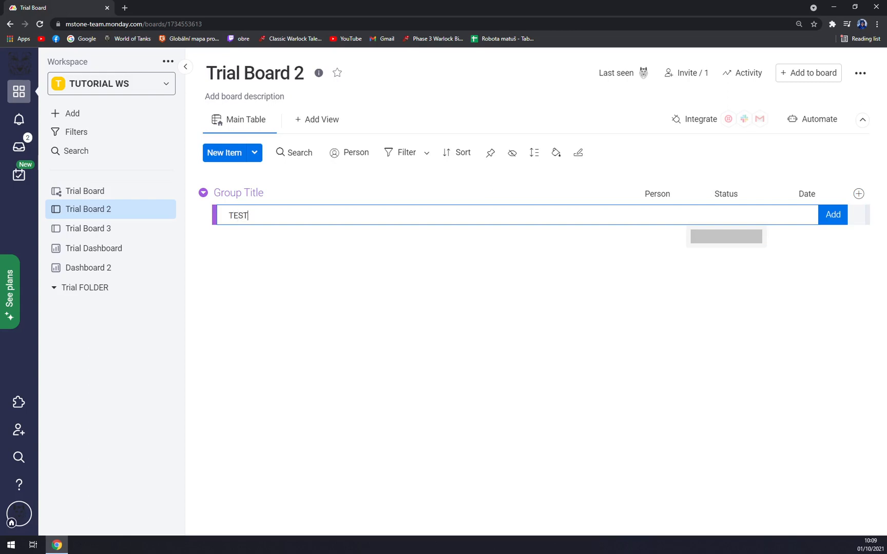
pyautogui.click(832, 214)
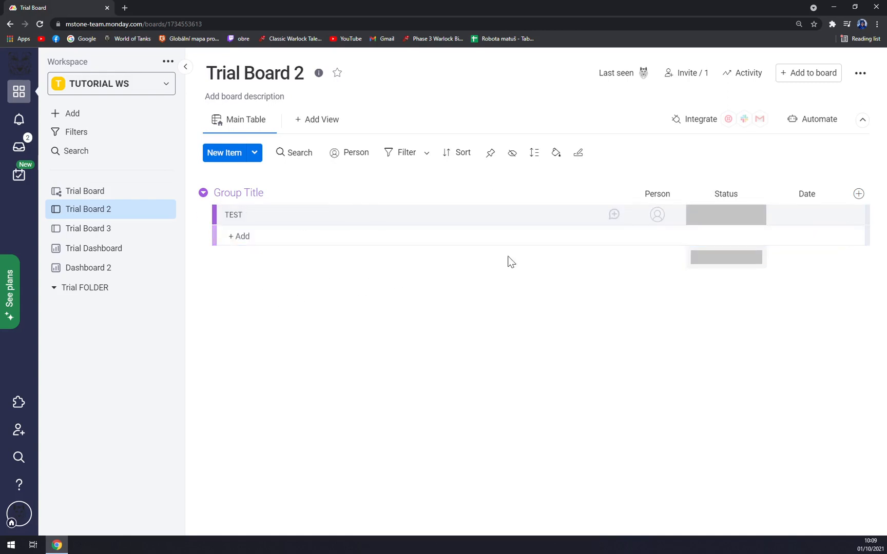
pyautogui.click(657, 215)
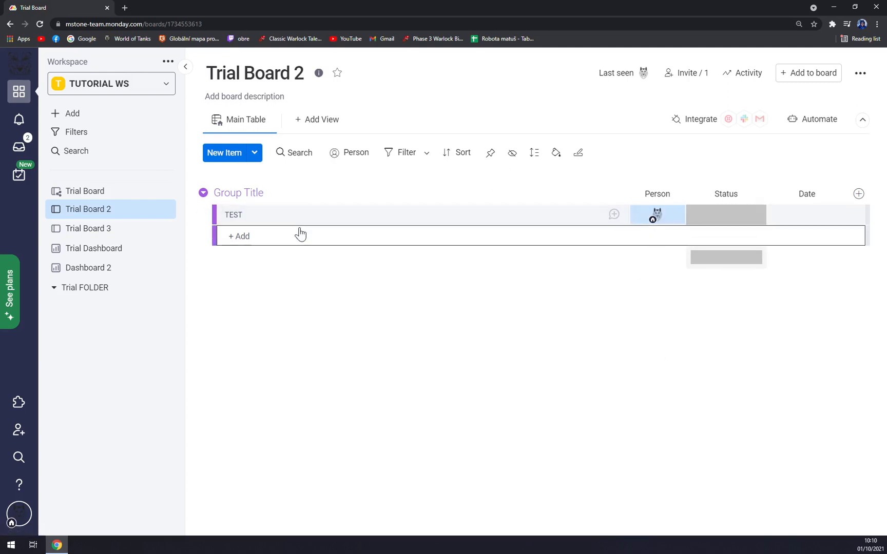
pyautogui.moveTo(241, 367)
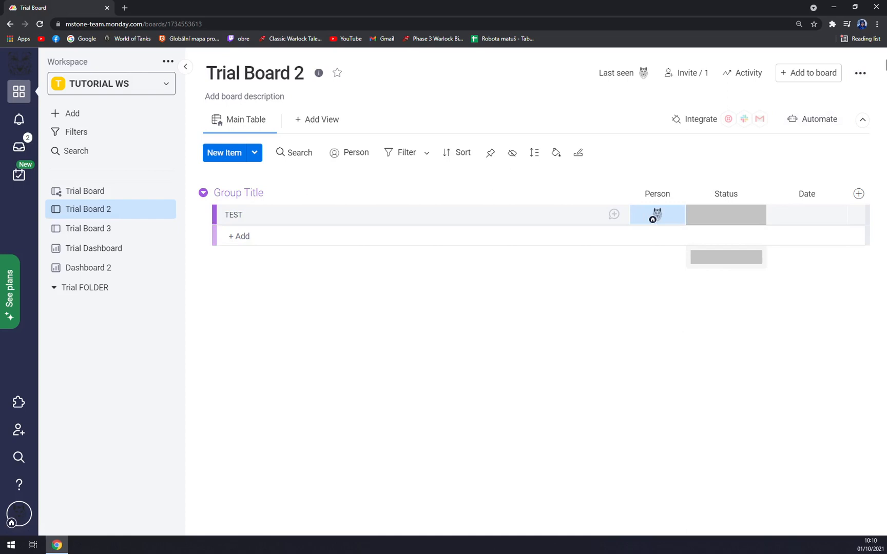
pyautogui.moveTo(854, 75)
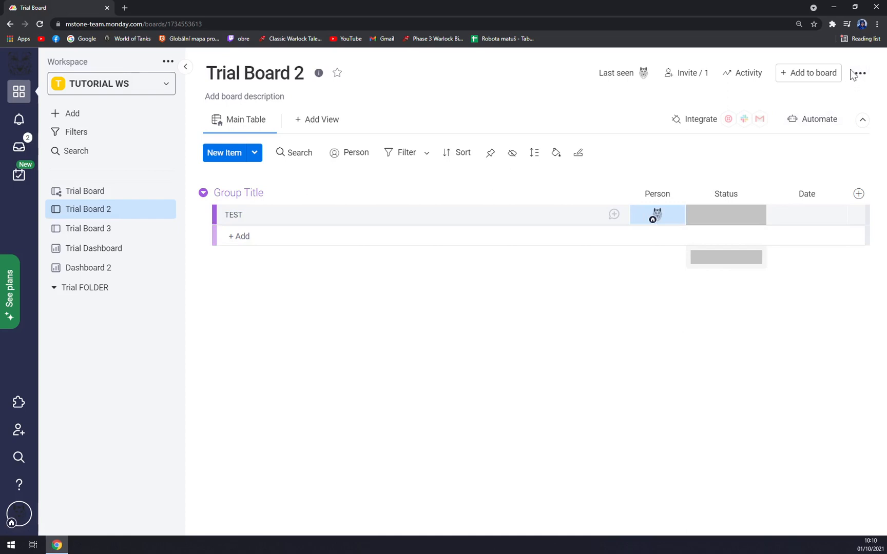
# From Board settings, choose Change board type > Change to private for Trial Board 2.
pyautogui.click(859, 73)
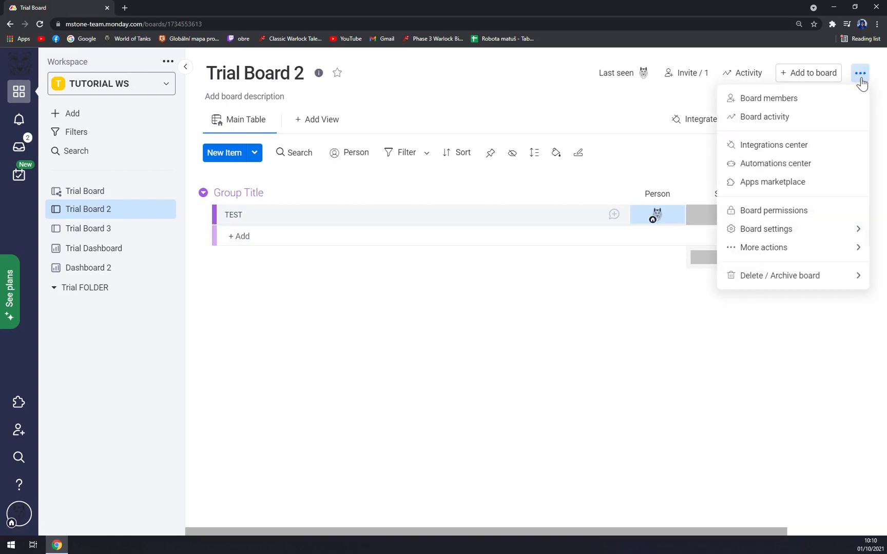
pyautogui.moveTo(775, 163)
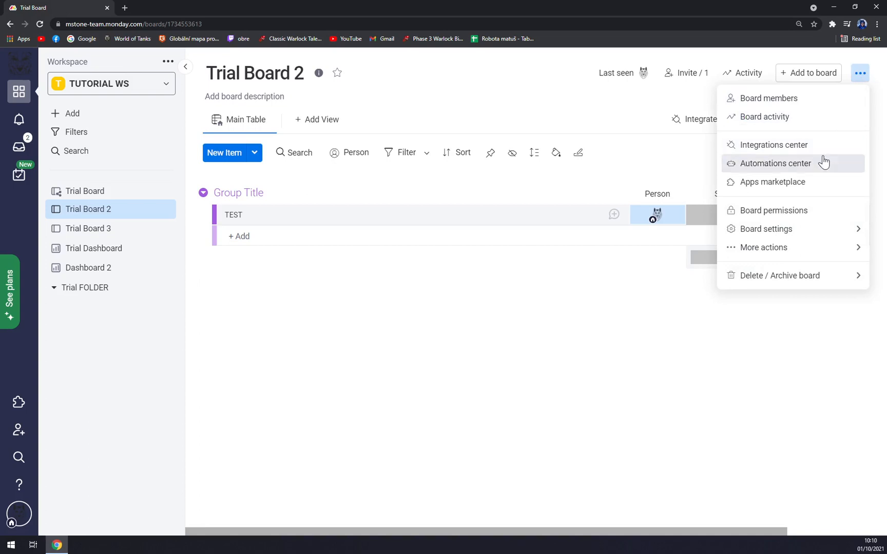
pyautogui.click(765, 228)
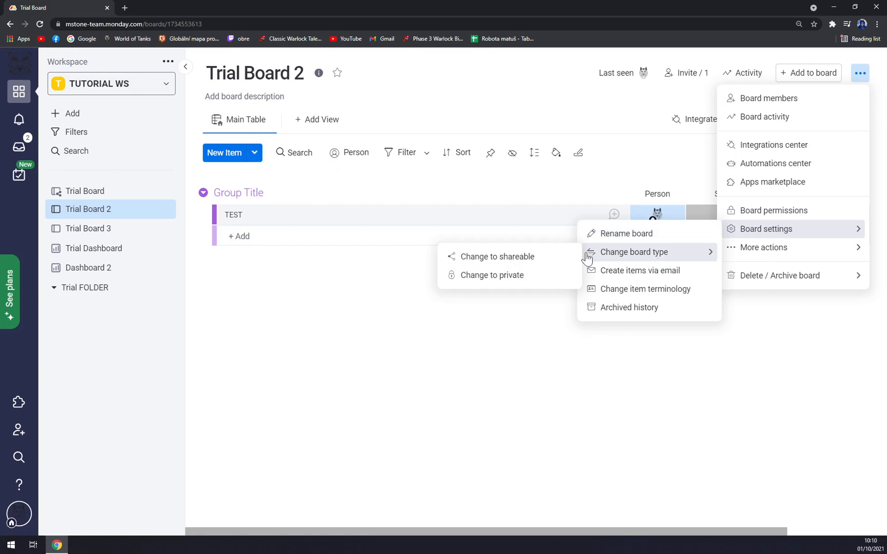
pyautogui.click(492, 275)
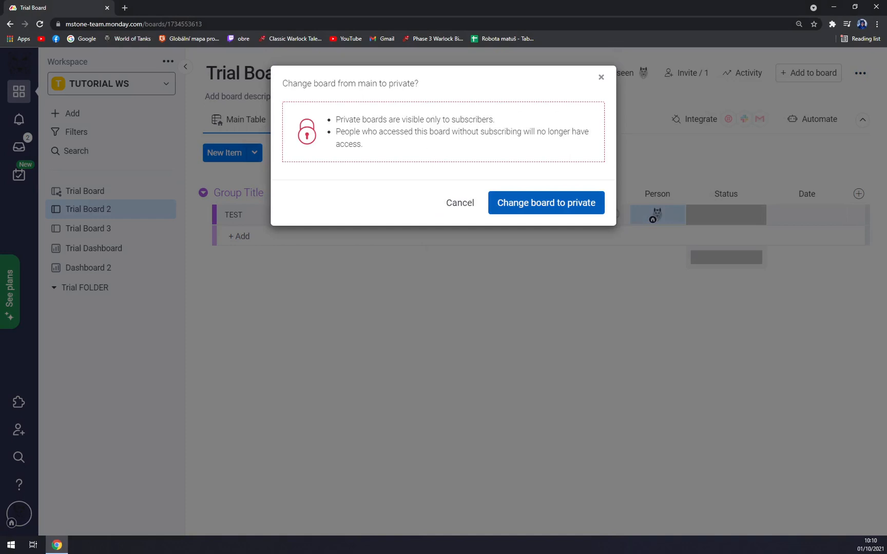
pyautogui.moveTo(378, 144)
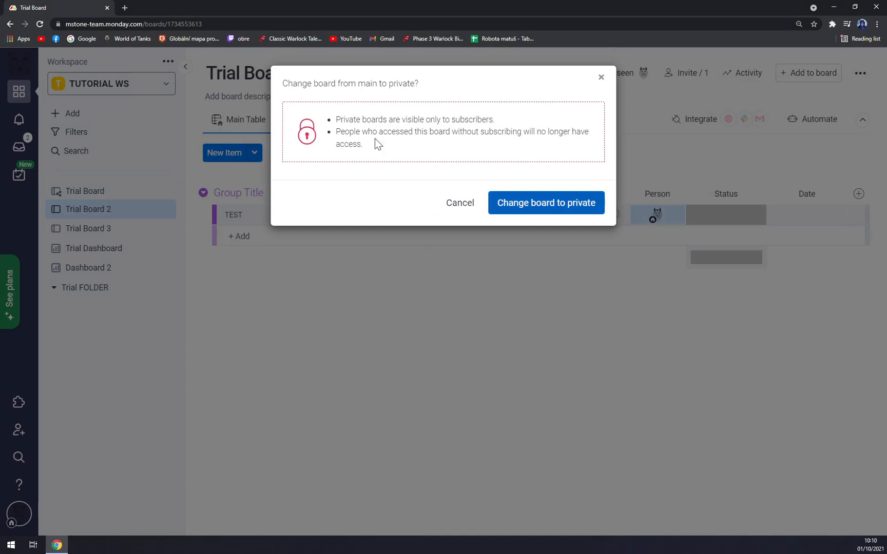
pyautogui.moveTo(414, 146)
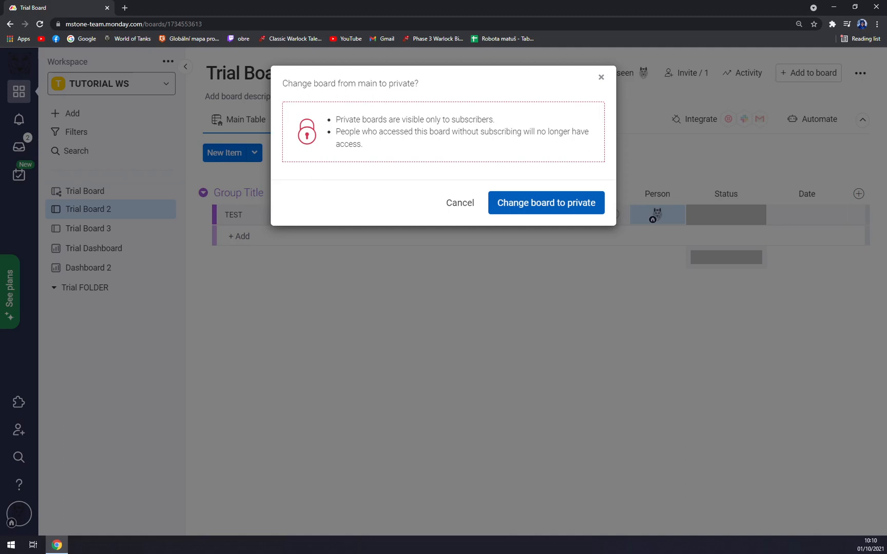
# Confirm the change to private, review the Board Members list, then close it.
pyautogui.click(545, 202)
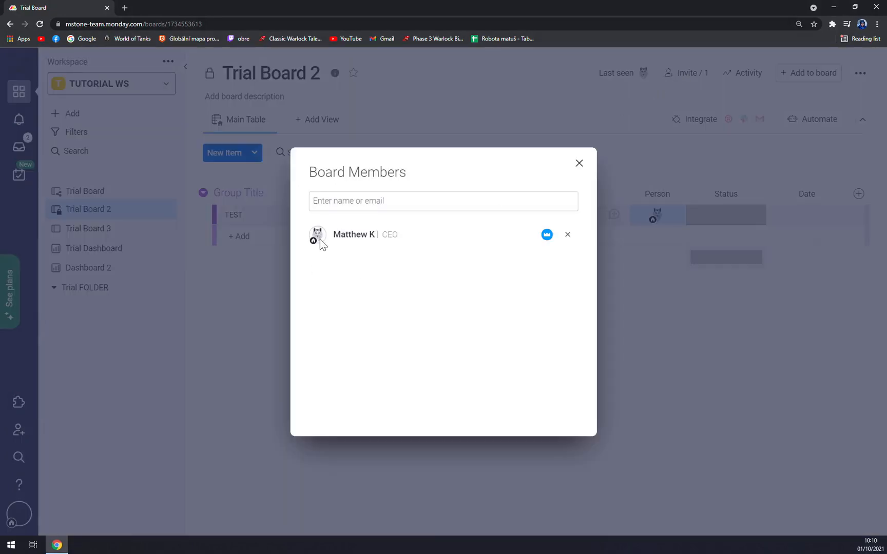
pyautogui.moveTo(622, 179)
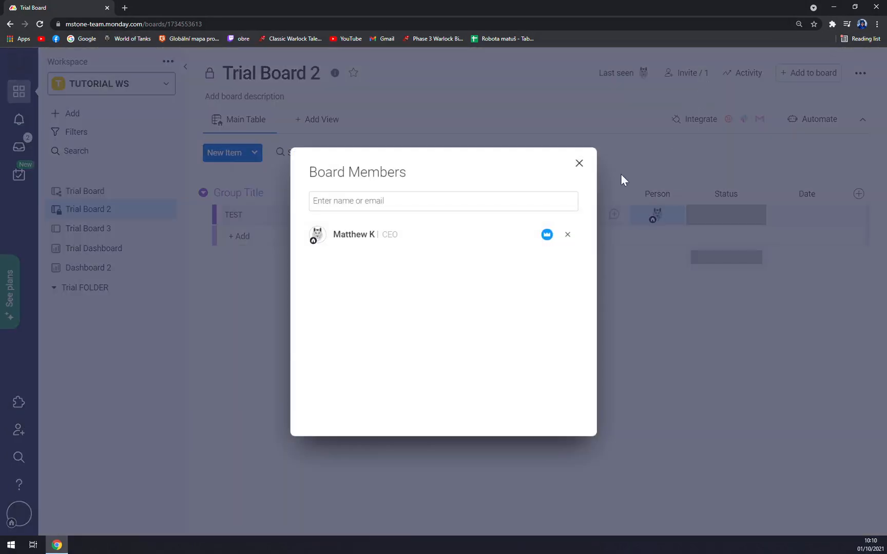
pyautogui.click(442, 201)
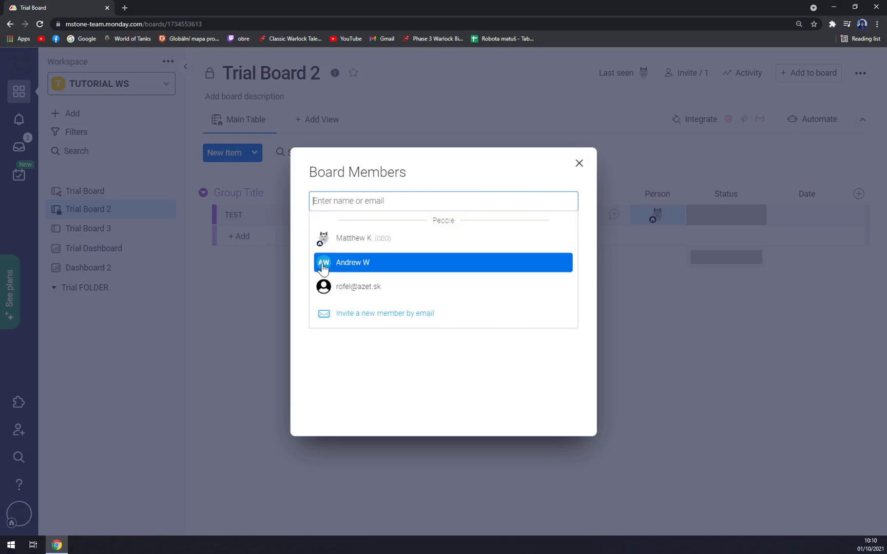
pyautogui.click(579, 163)
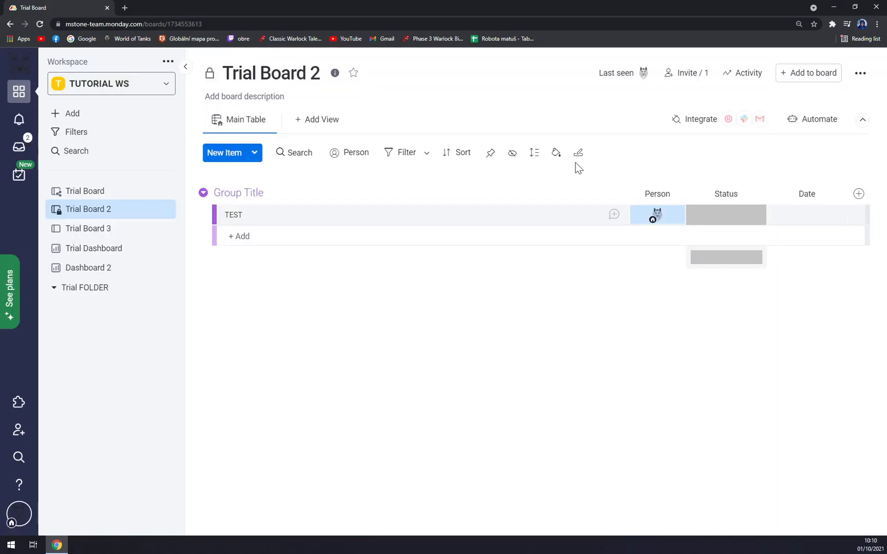
pyautogui.moveTo(442, 328)
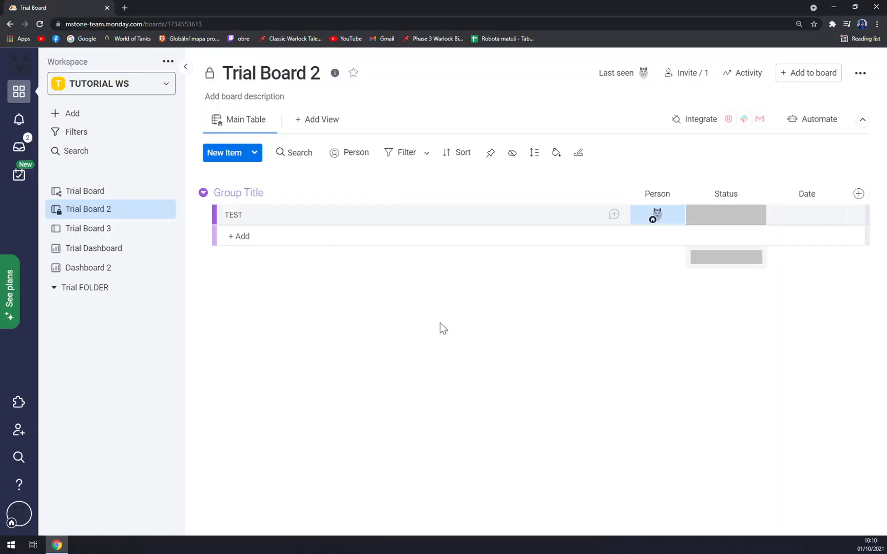
pyautogui.moveTo(363, 114)
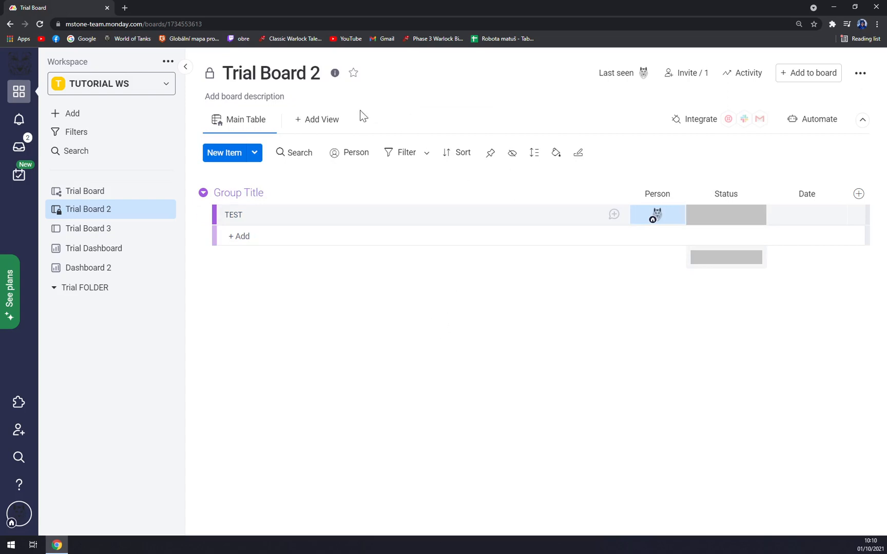
pyautogui.moveTo(424, 336)
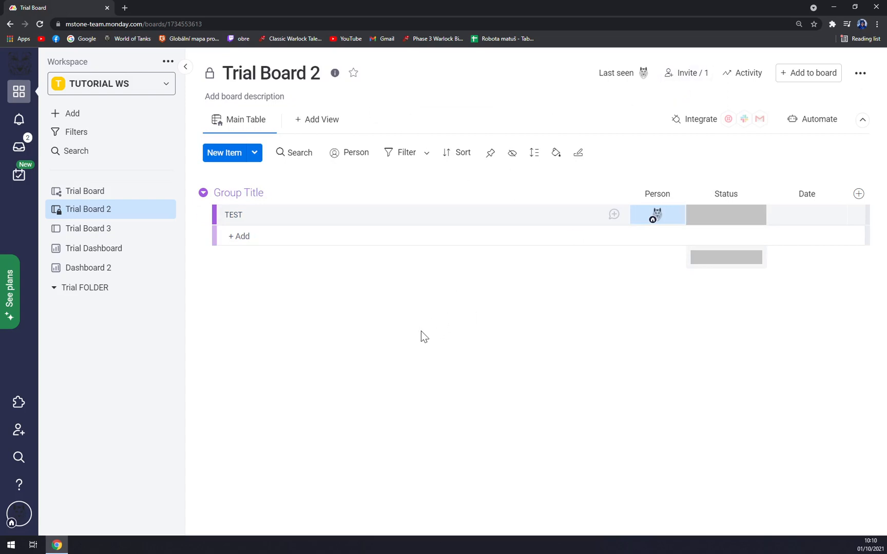
pyautogui.moveTo(411, 419)
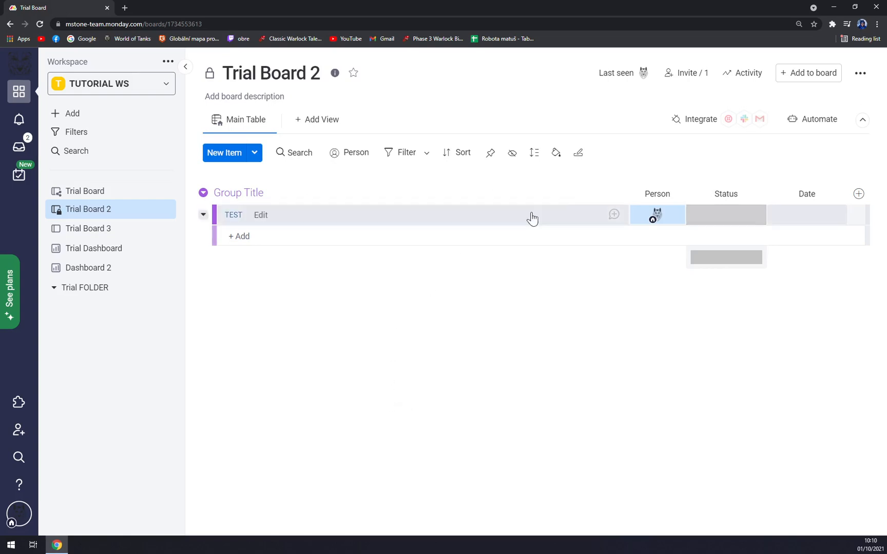
# From Trial Board 2's options, change the board type to Shareable, then back to Main.
pyautogui.click(164, 212)
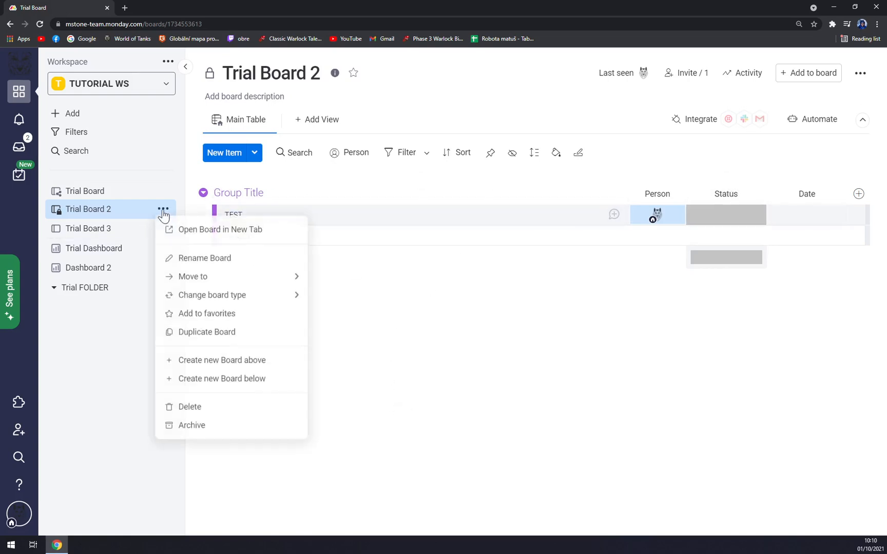
pyautogui.click(860, 72)
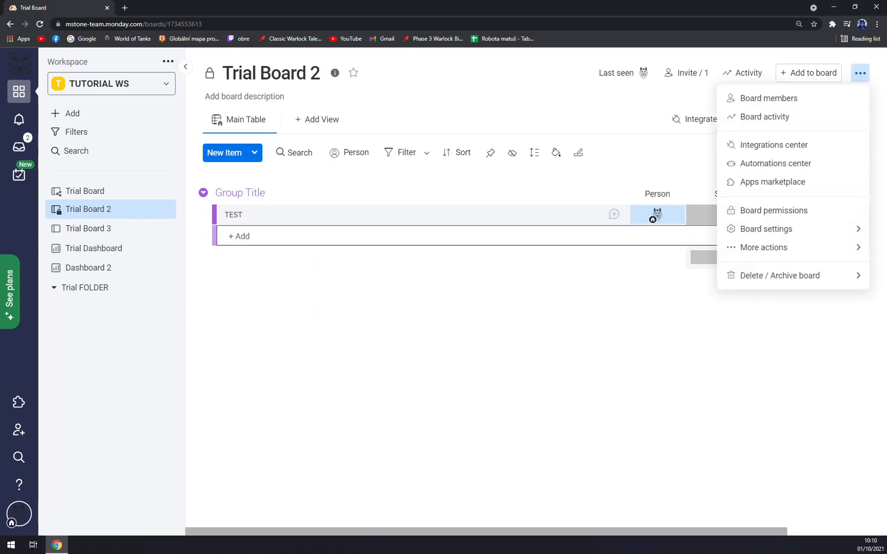
pyautogui.click(165, 210)
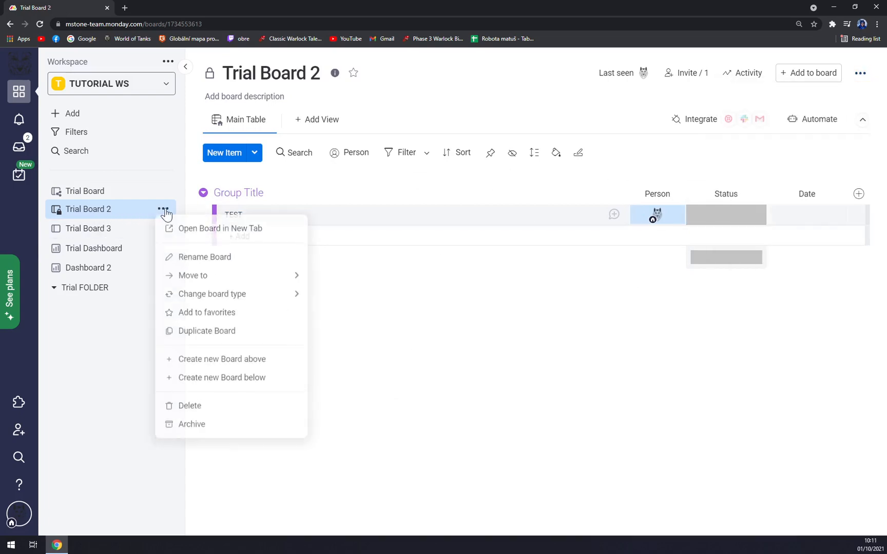
pyautogui.moveTo(194, 277)
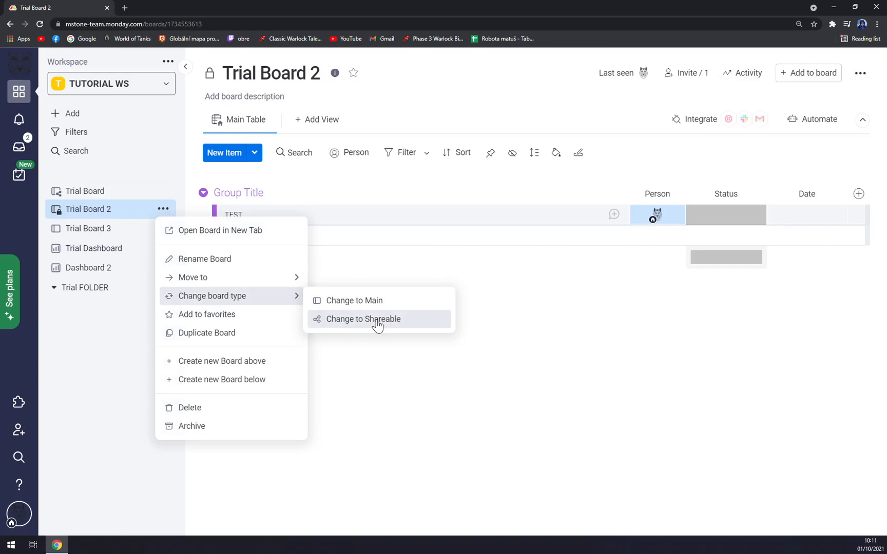
pyautogui.click(364, 319)
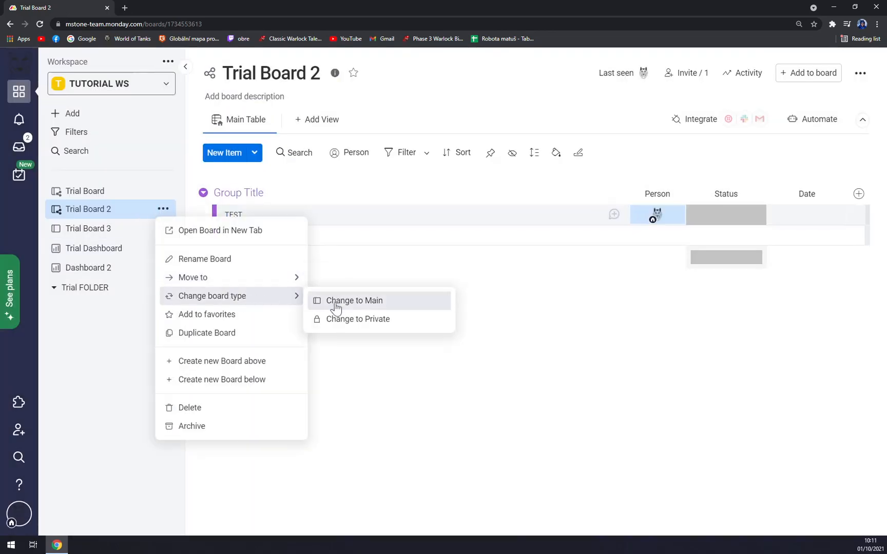
pyautogui.click(358, 319)
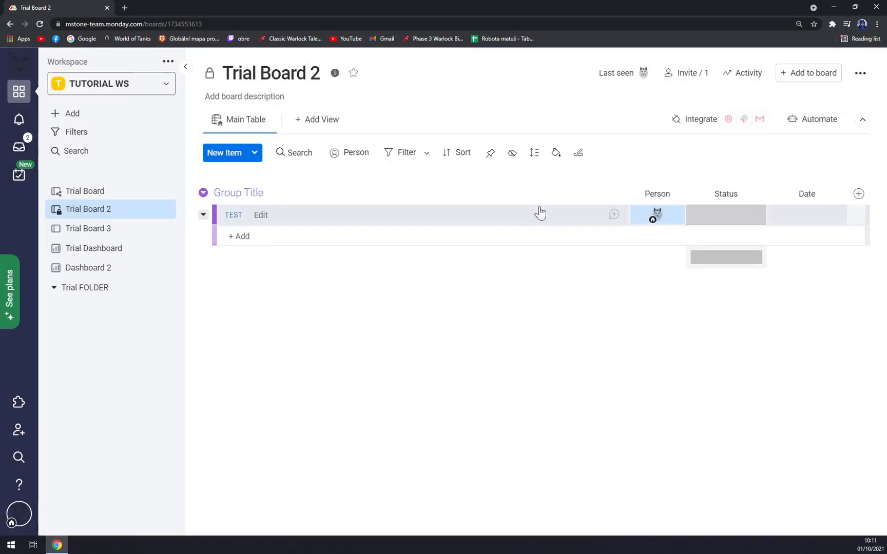